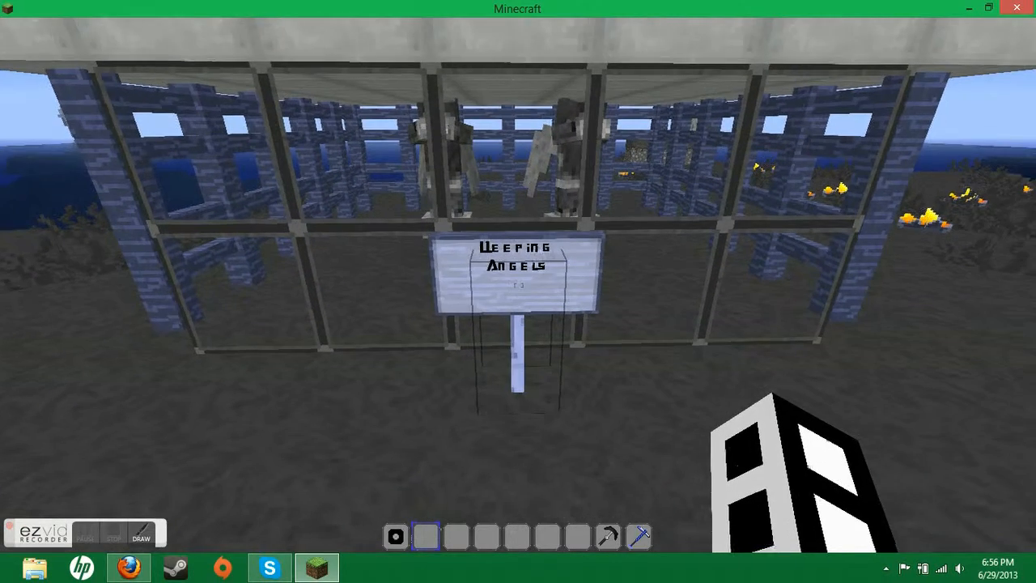
pyautogui.moveTo(517, 291)
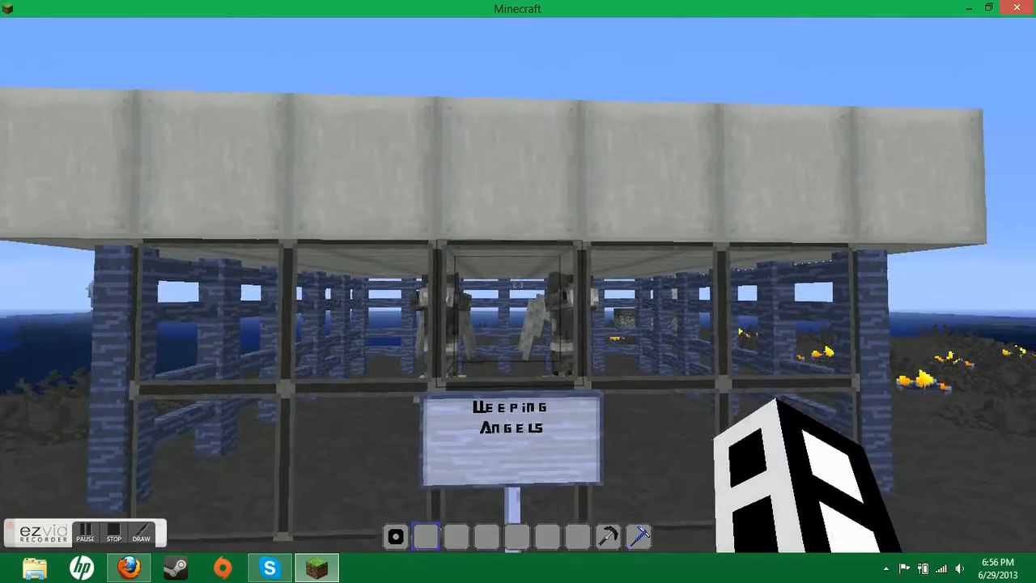
pyautogui.moveTo(518, 291)
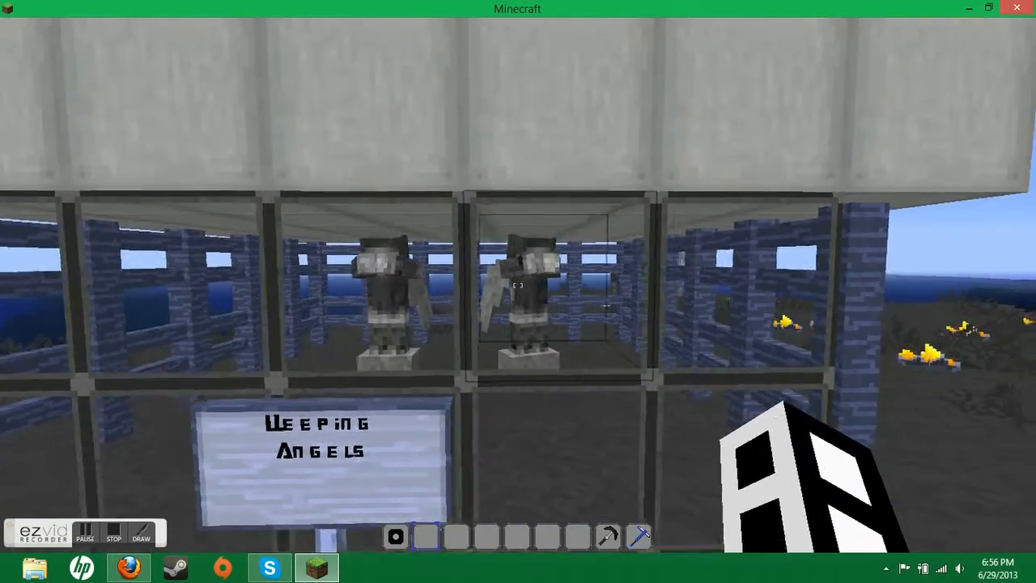
pyautogui.moveTo(518, 291)
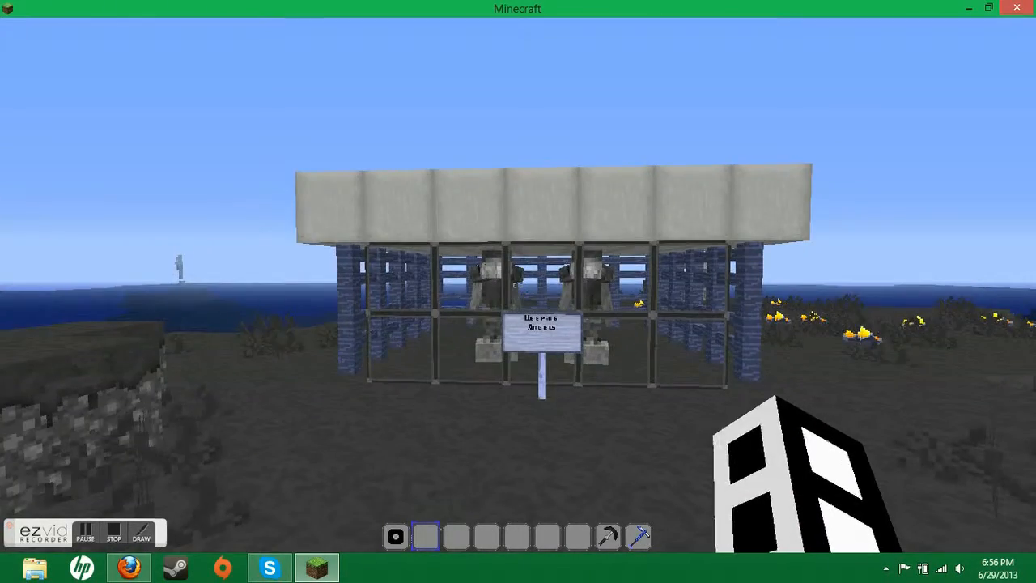
pyautogui.moveTo(518, 291)
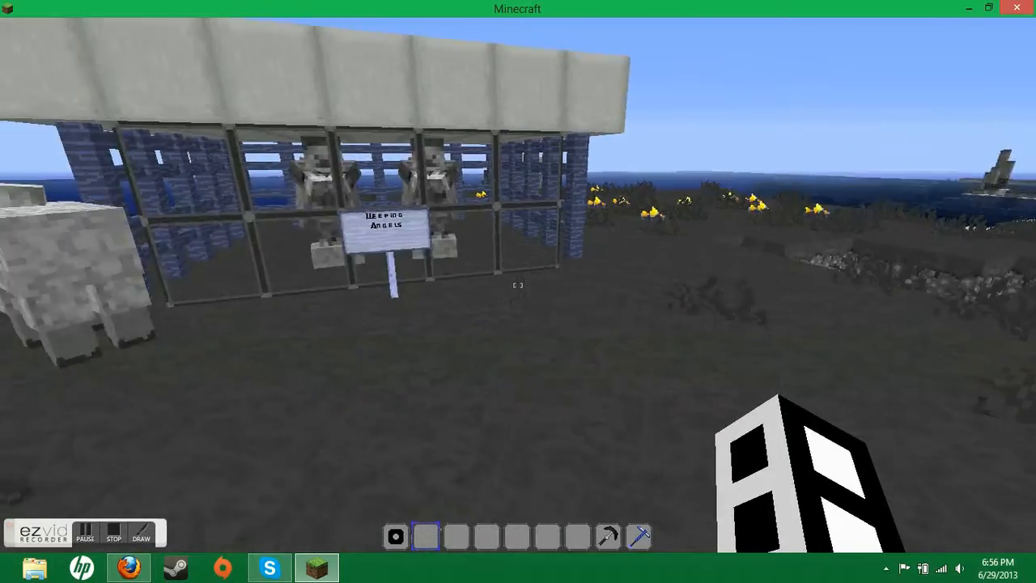
pyautogui.moveTo(518, 291)
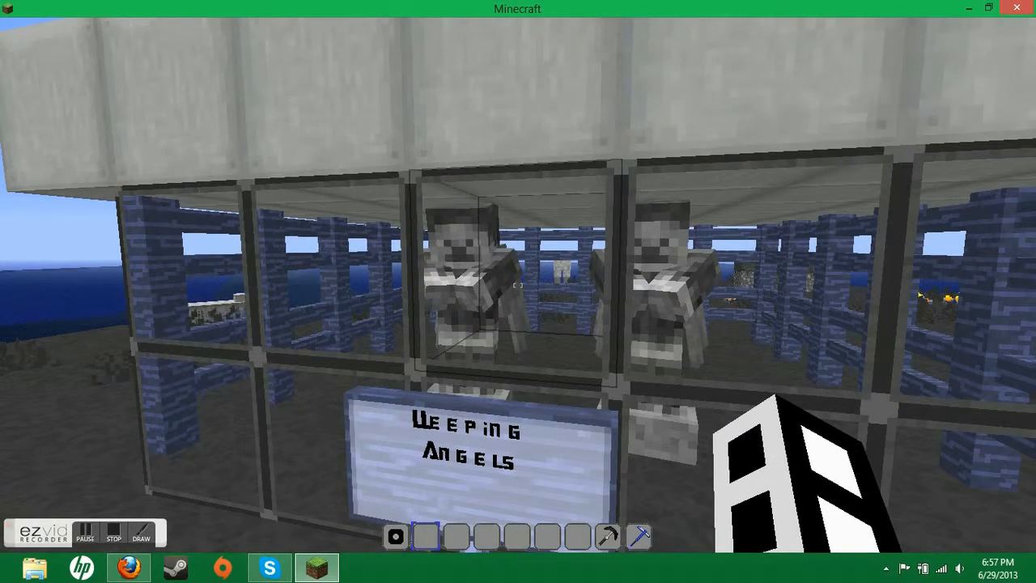
pyautogui.moveTo(518, 291)
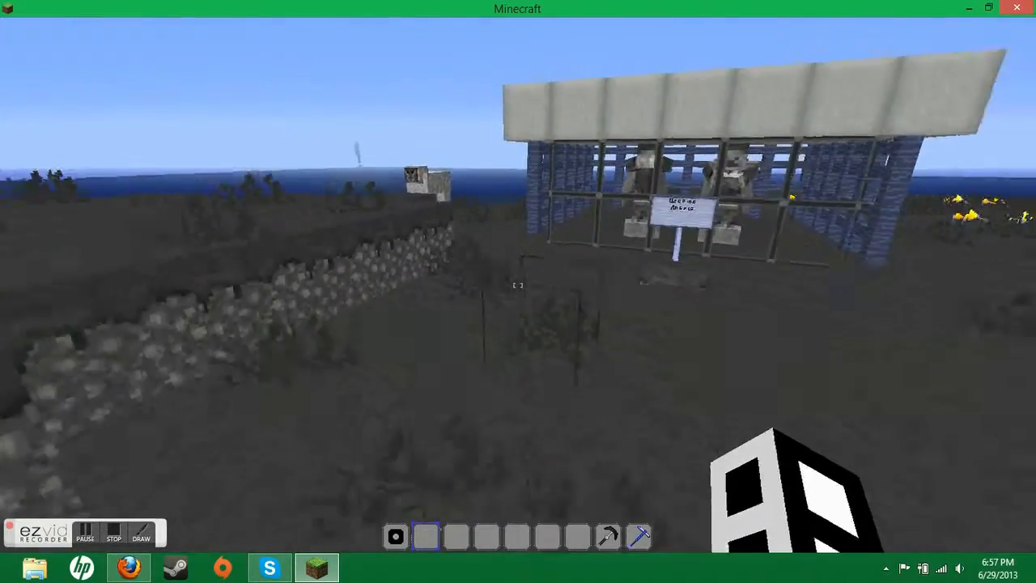
pyautogui.moveTo(518, 291)
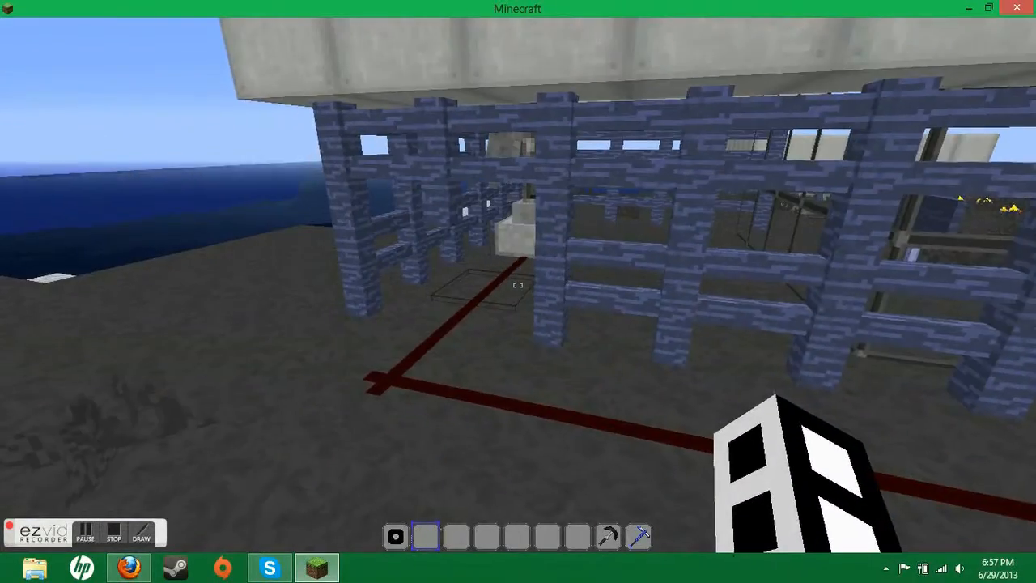
pyautogui.moveTo(518, 291)
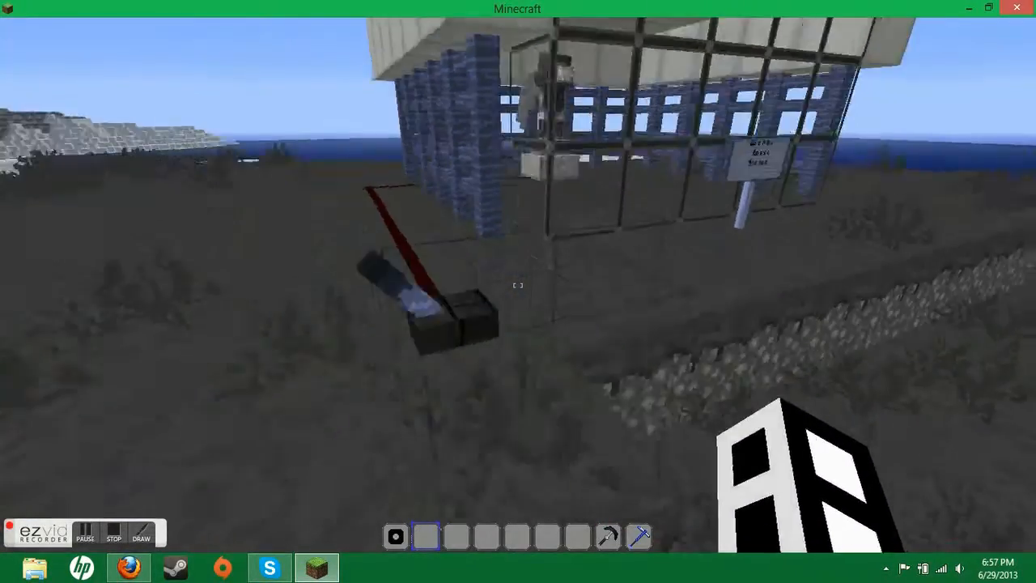
pyautogui.moveTo(518, 292)
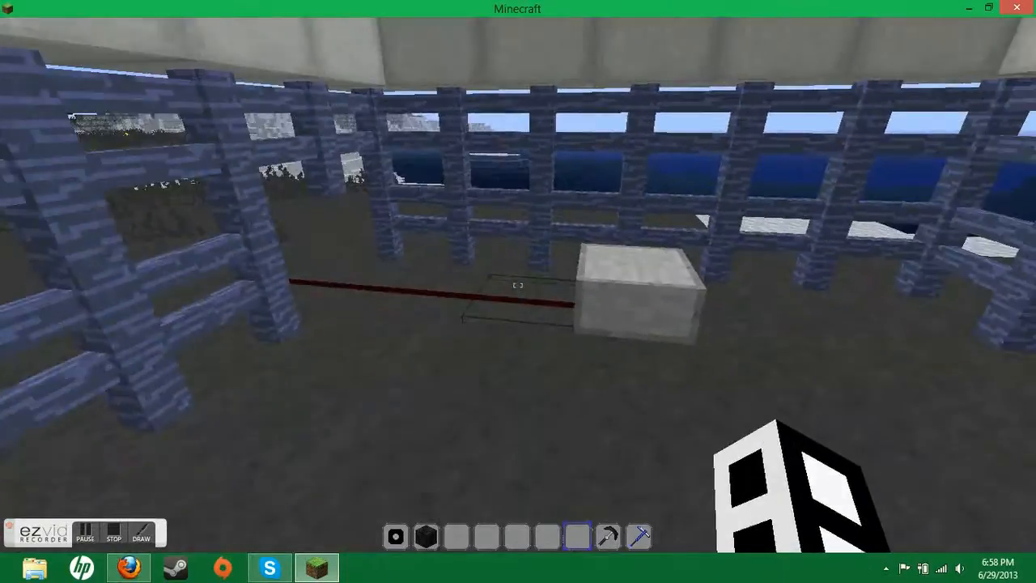
pyautogui.moveTo(517, 291)
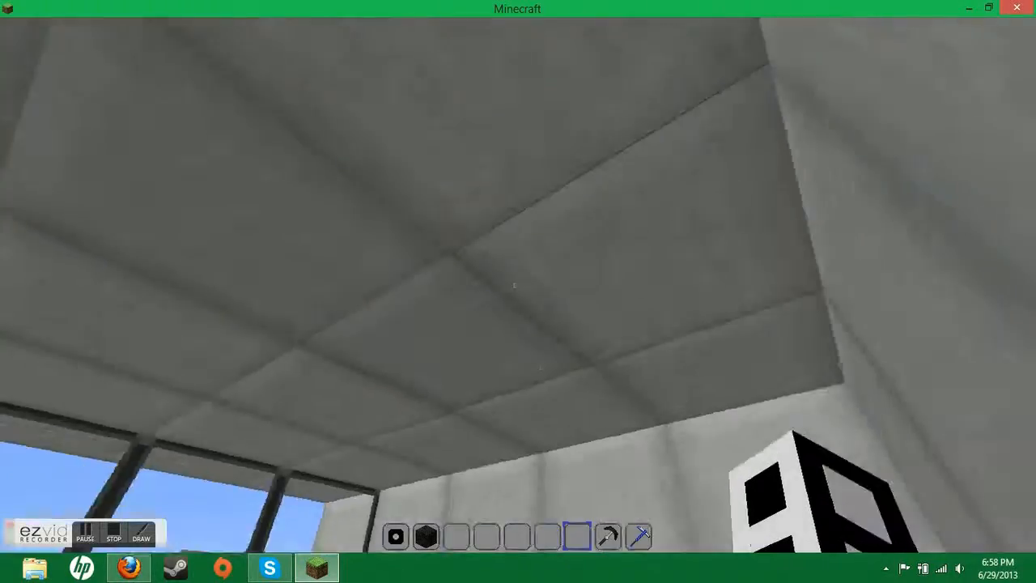
pyautogui.moveTo(518, 291)
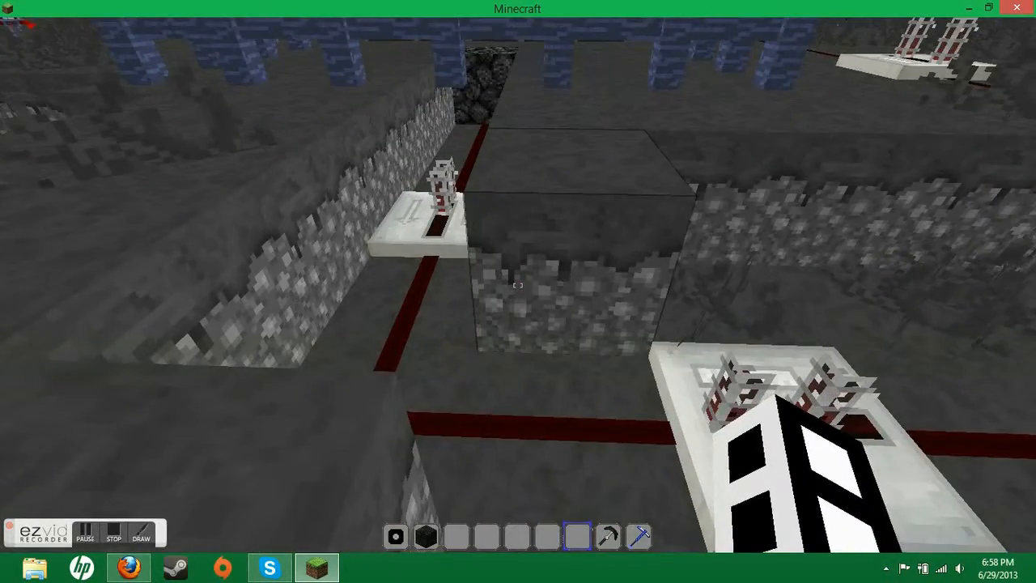
pyautogui.moveTo(518, 291)
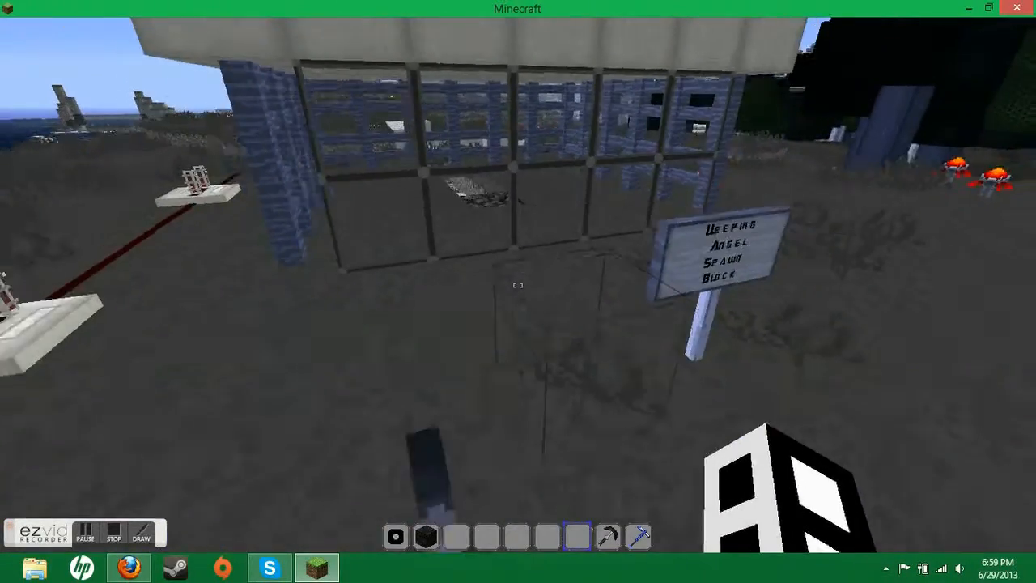
pyautogui.moveTo(518, 291)
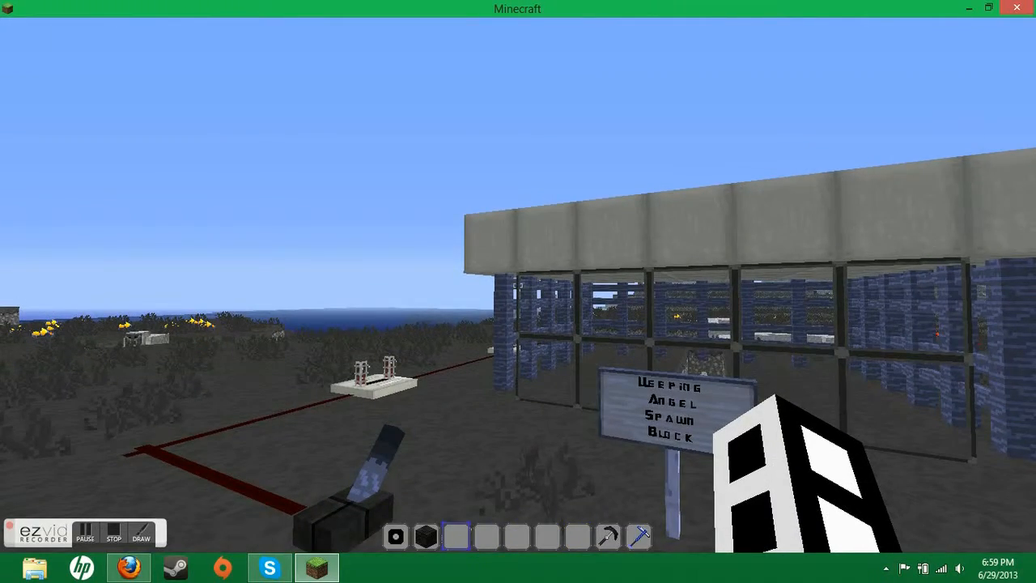
pyautogui.moveTo(518, 291)
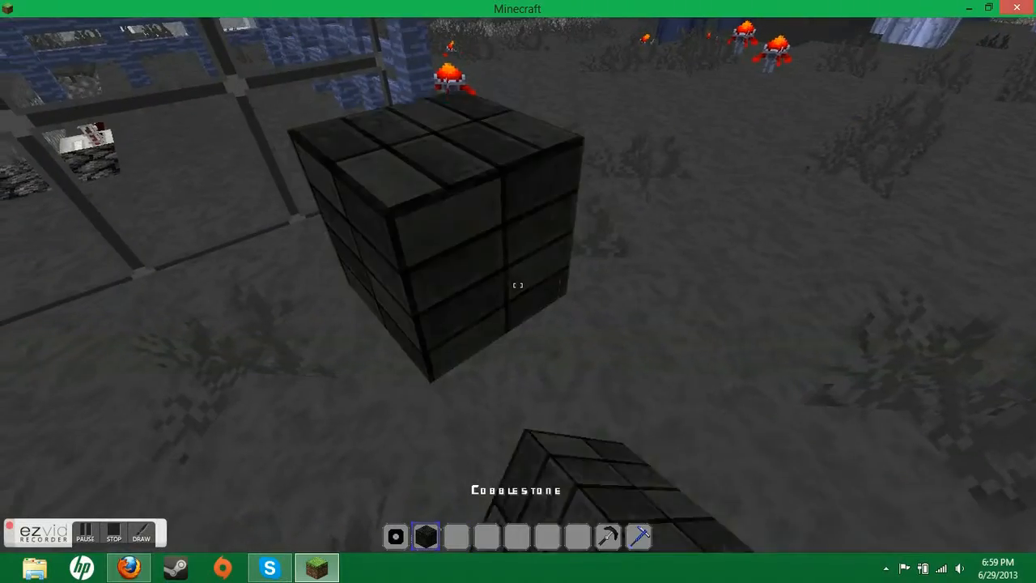
# Step: Place a cube of dark blocks beside the Weeping Angel Spawn Block sign
pyautogui.press('e')
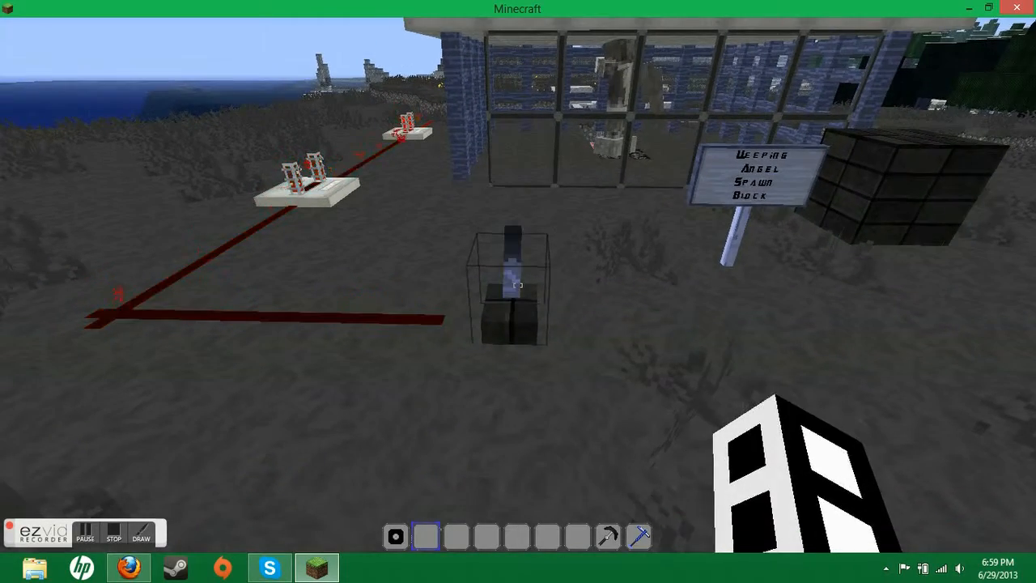
pyautogui.moveTo(517, 291)
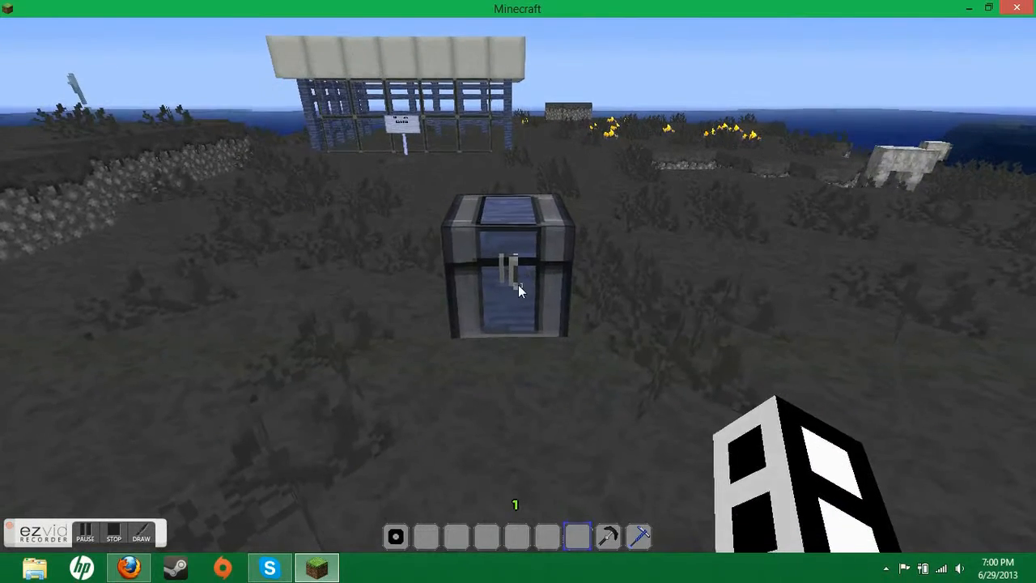
# Step: Read the Extra Notes book from the chest to its final page, 'DON'T BLINK', then finish reading
pyautogui.rightClick(505, 267)
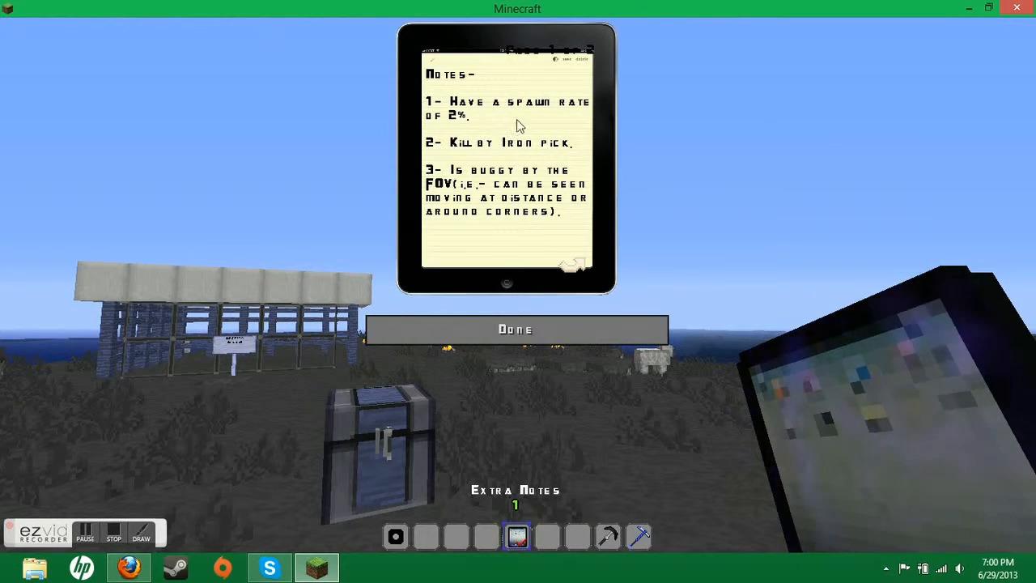
pyautogui.moveTo(488, 113)
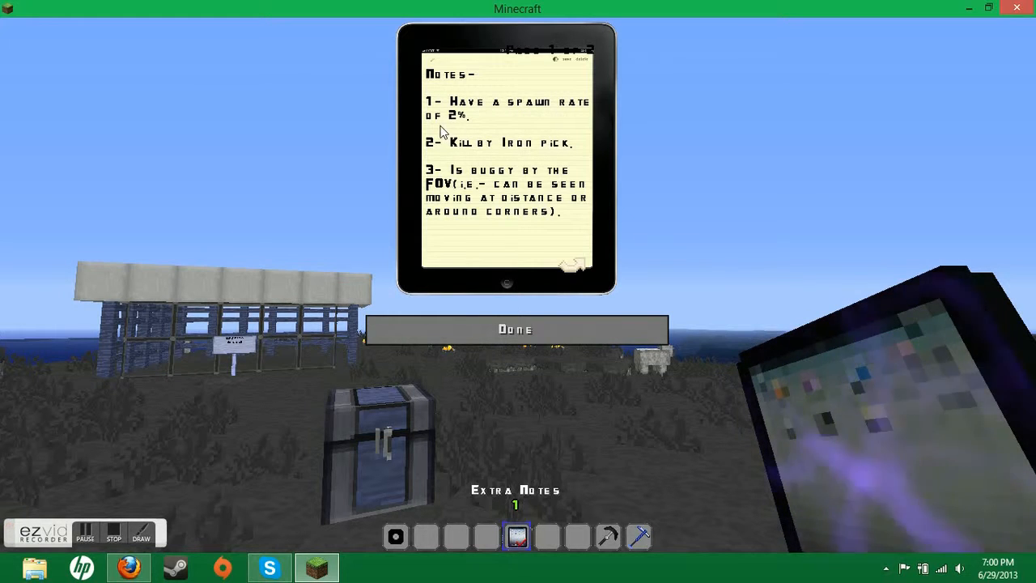
pyautogui.moveTo(507, 116)
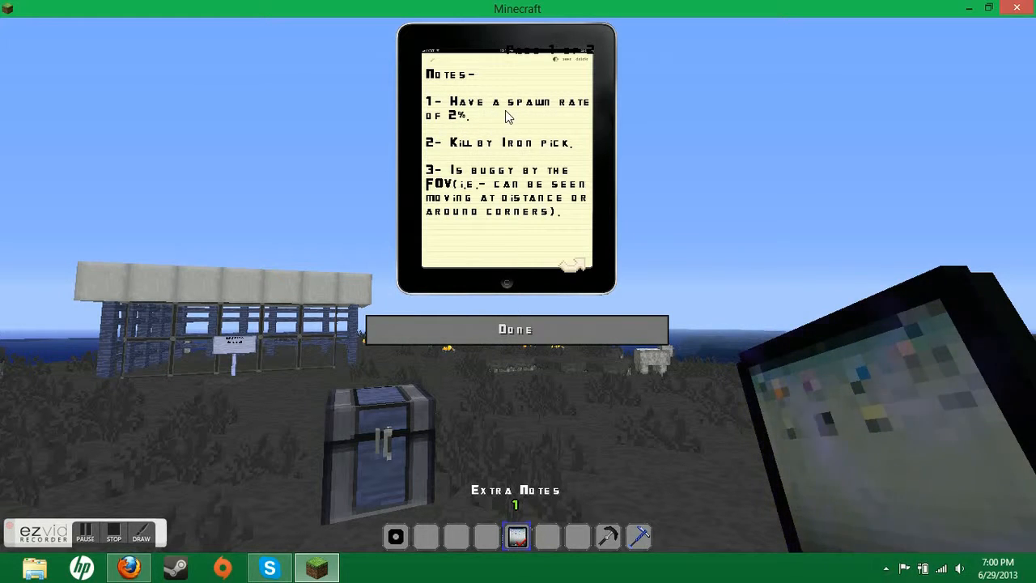
pyautogui.moveTo(492, 142)
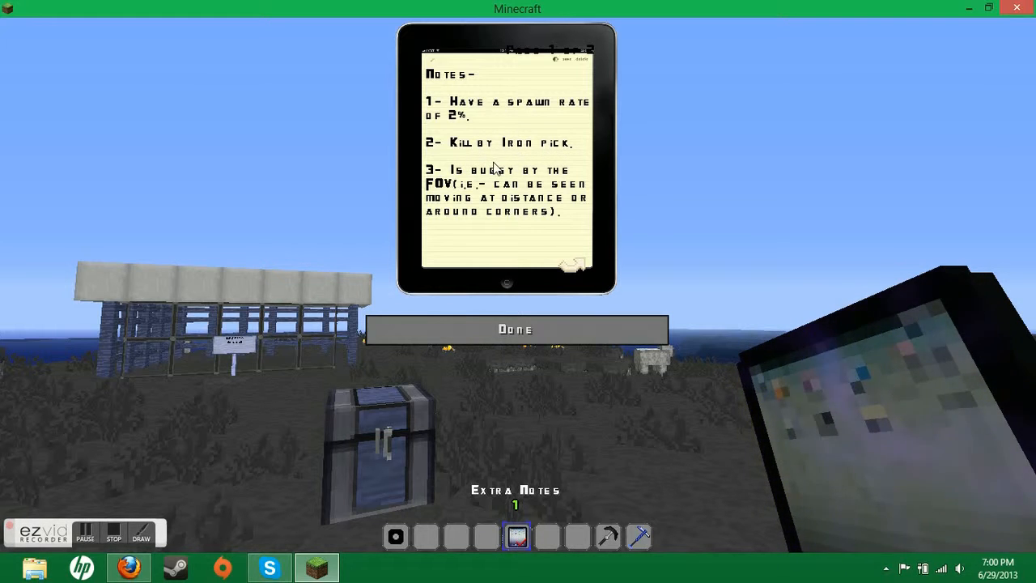
pyautogui.moveTo(544, 182)
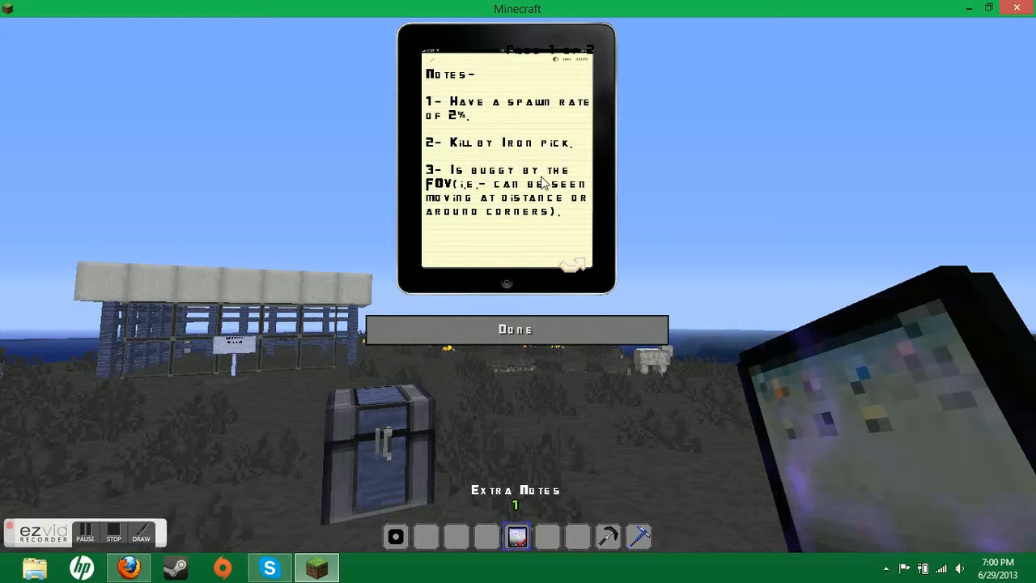
pyautogui.moveTo(478, 194)
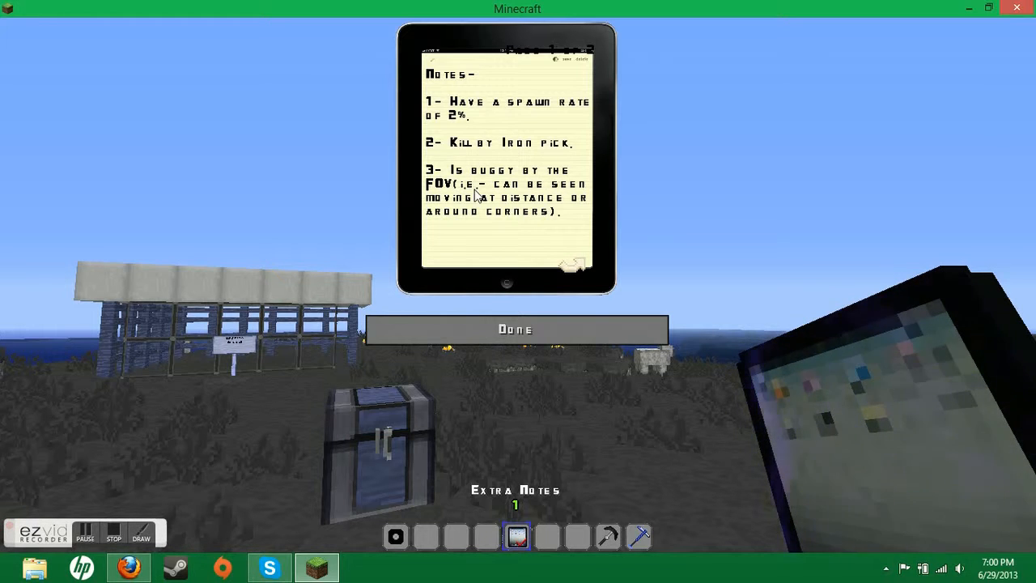
pyautogui.moveTo(547, 198)
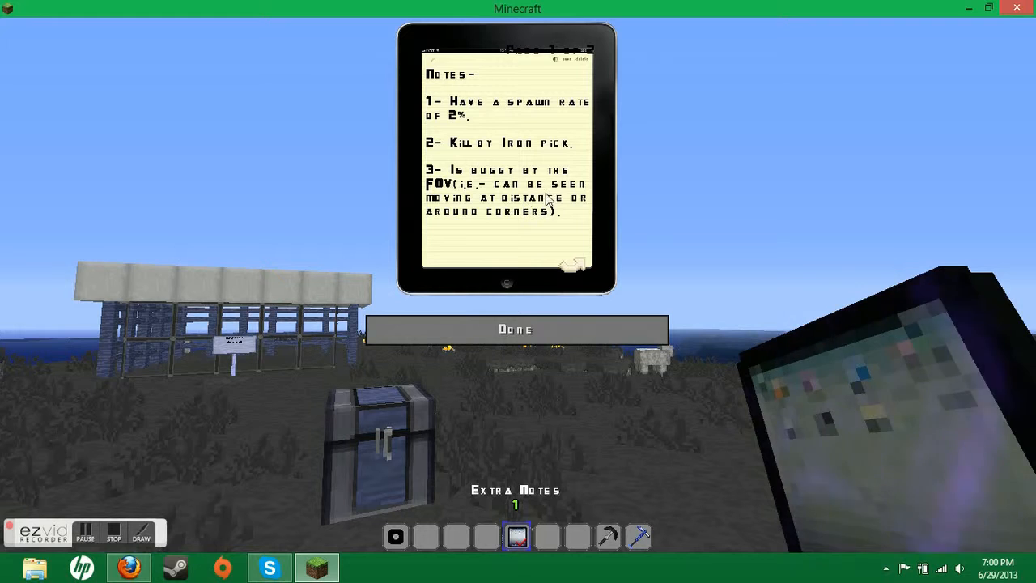
pyautogui.moveTo(613, 207)
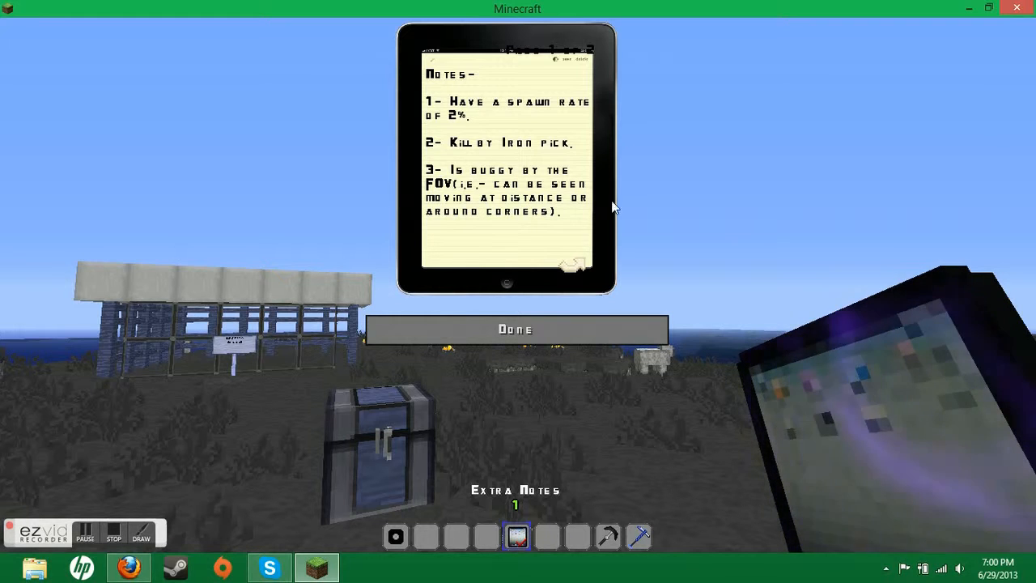
pyautogui.moveTo(445, 217)
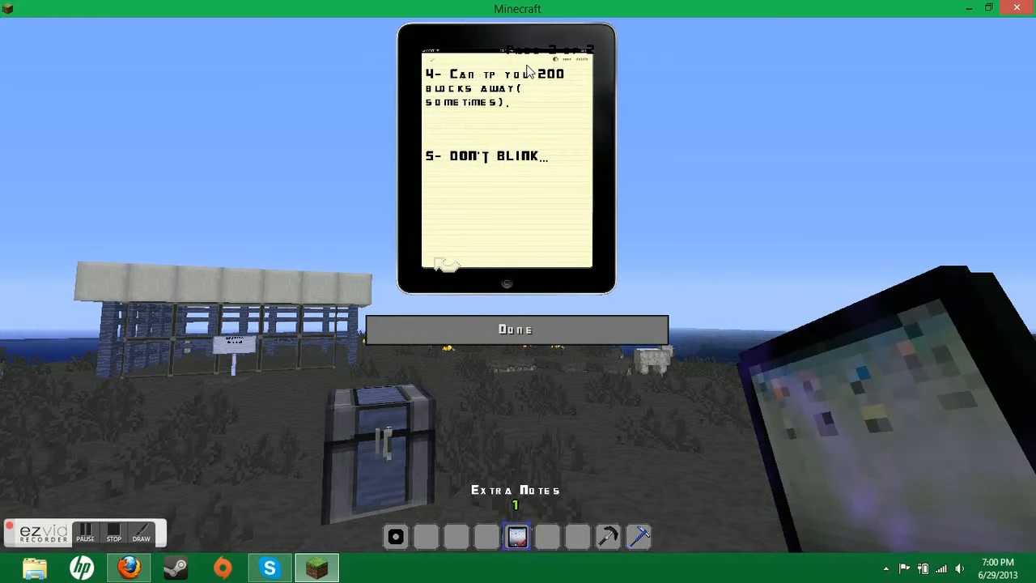
pyautogui.moveTo(564, 71)
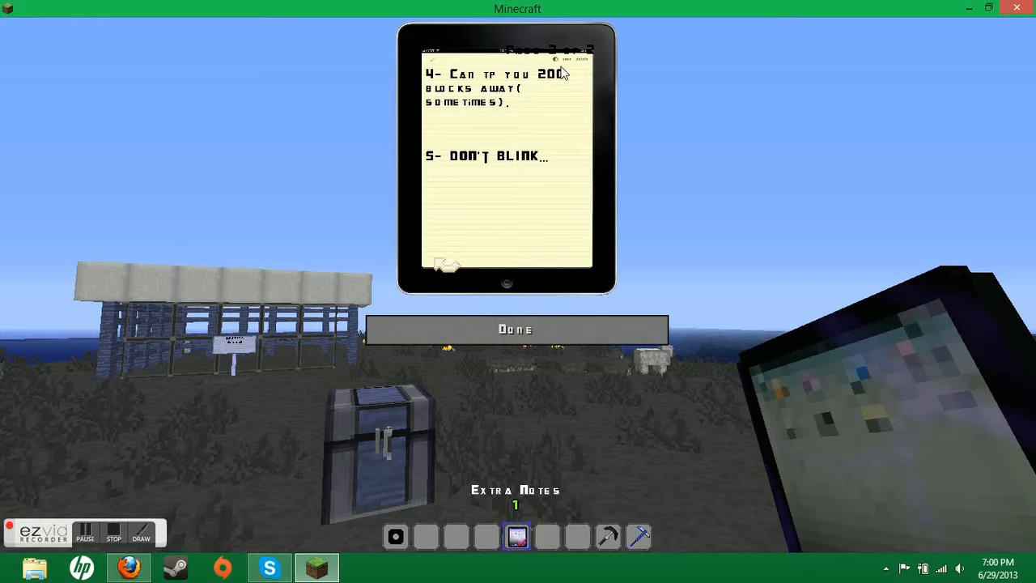
pyautogui.moveTo(494, 113)
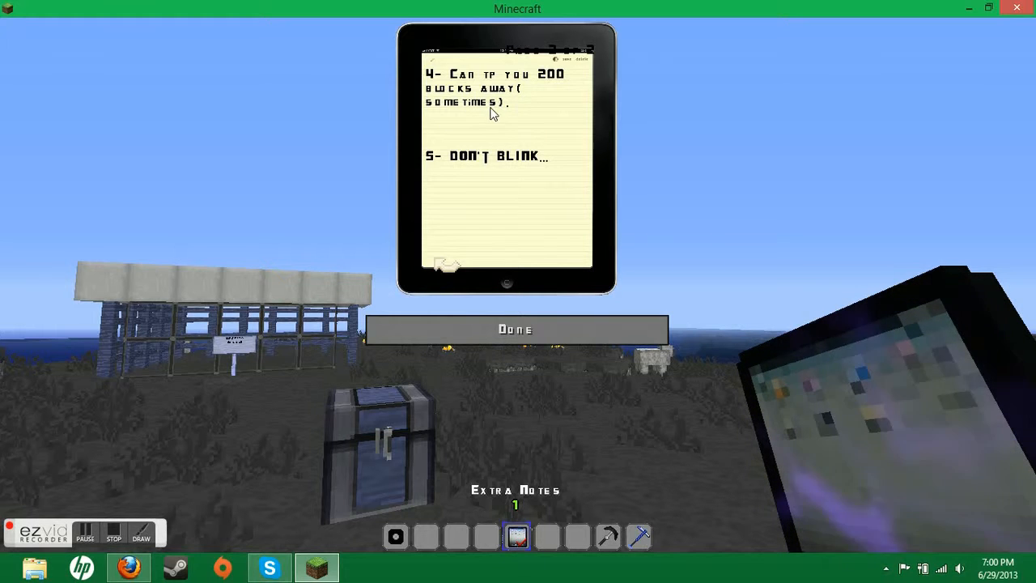
pyautogui.moveTo(411, 100)
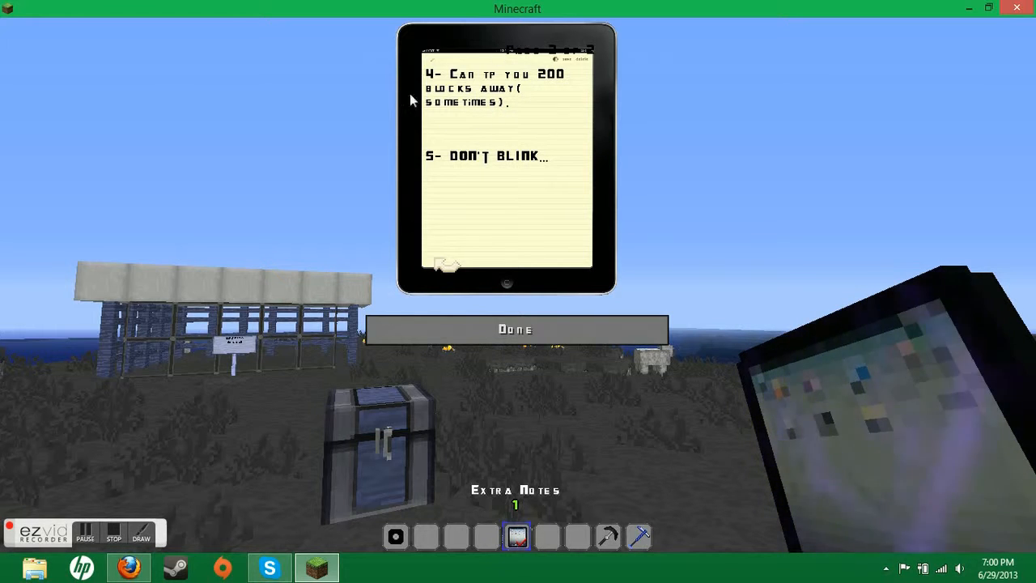
pyautogui.moveTo(556, 144)
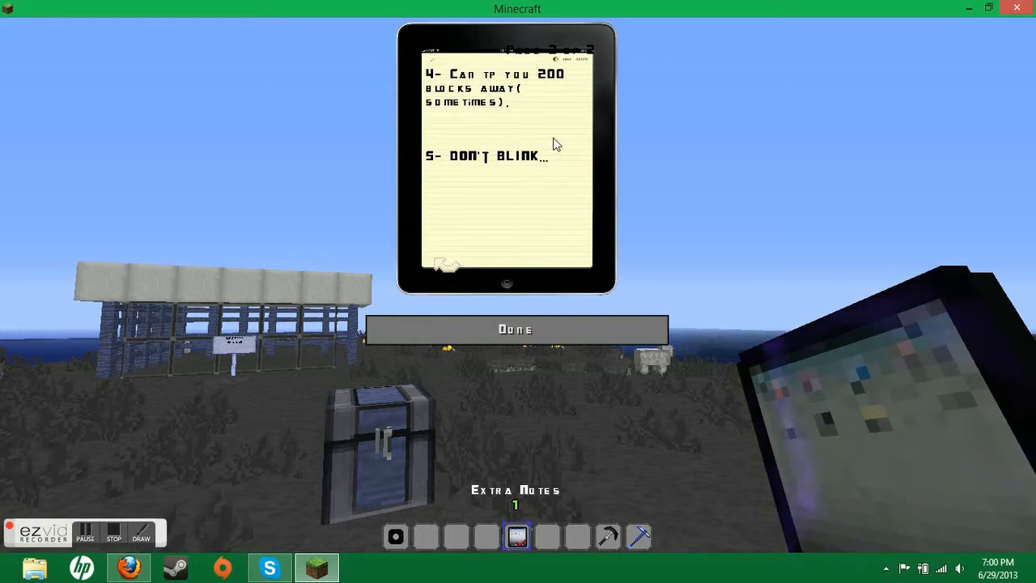
pyautogui.click(515, 328)
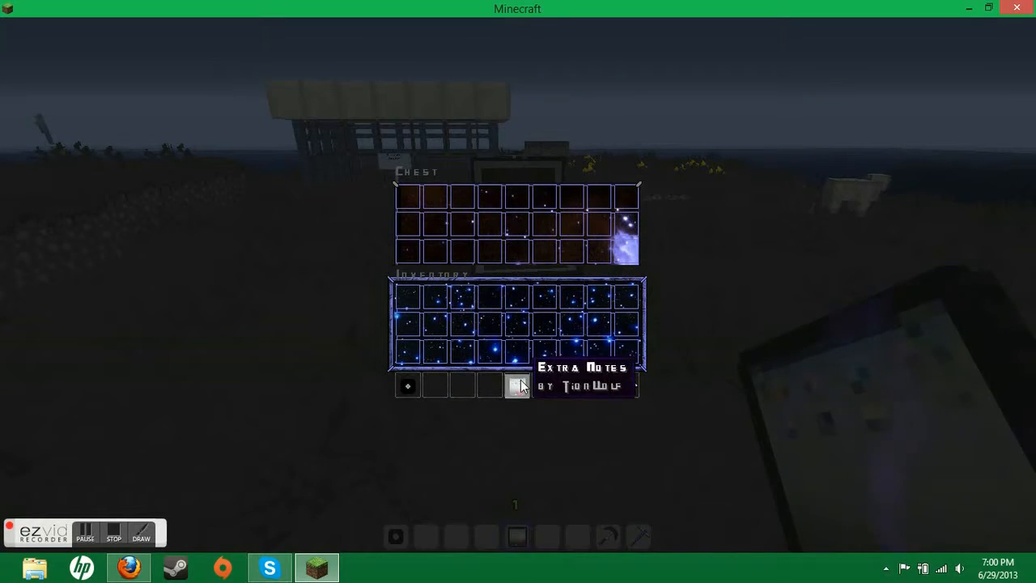
# Step: Close the chest and return to the world facing the glass-roofed building
pyautogui.press('Escape')
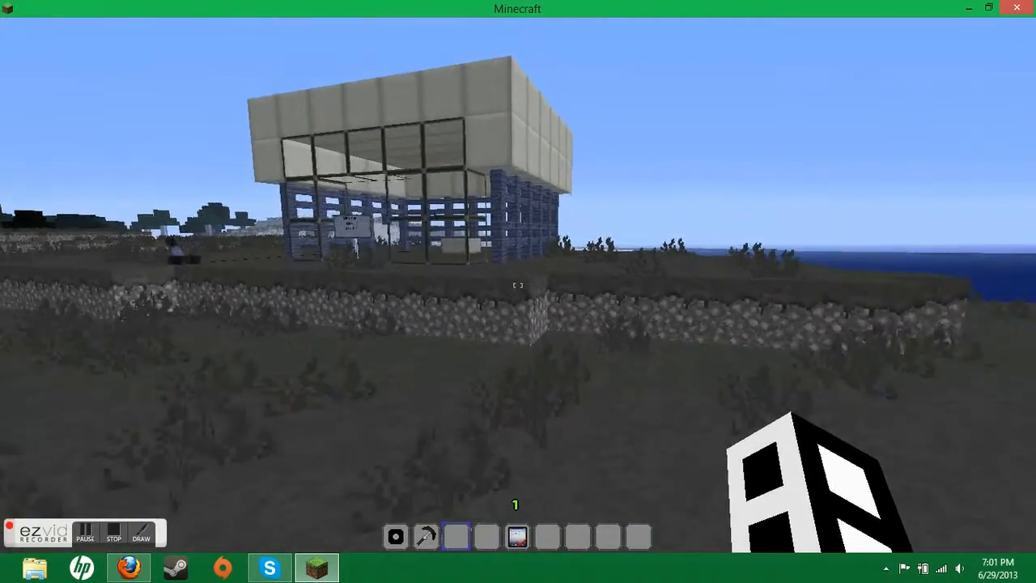
pyautogui.moveTo(518, 291)
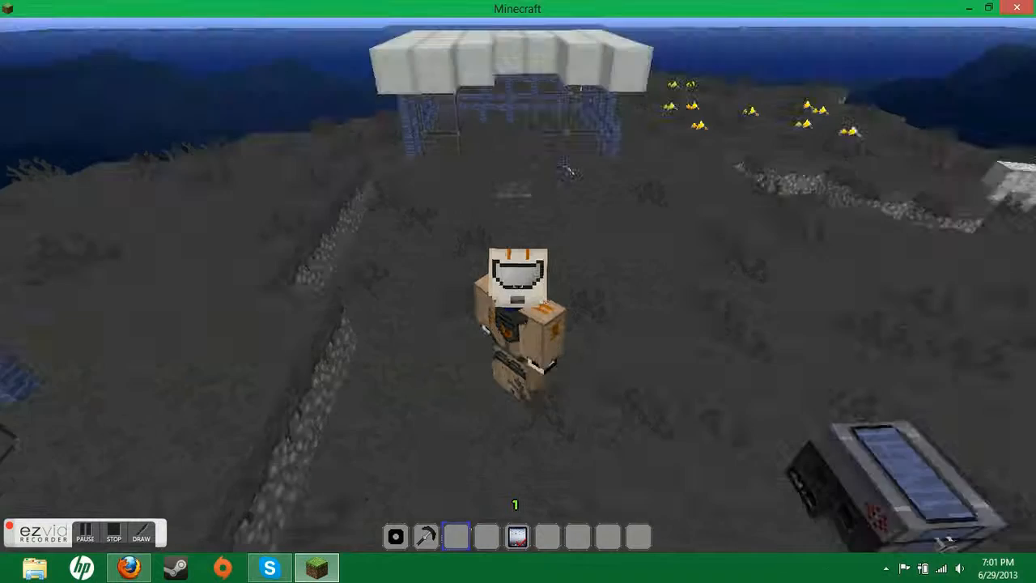
# Step: View the player in third person near the enclosure, then pause with the game menu
pyautogui.press('e')
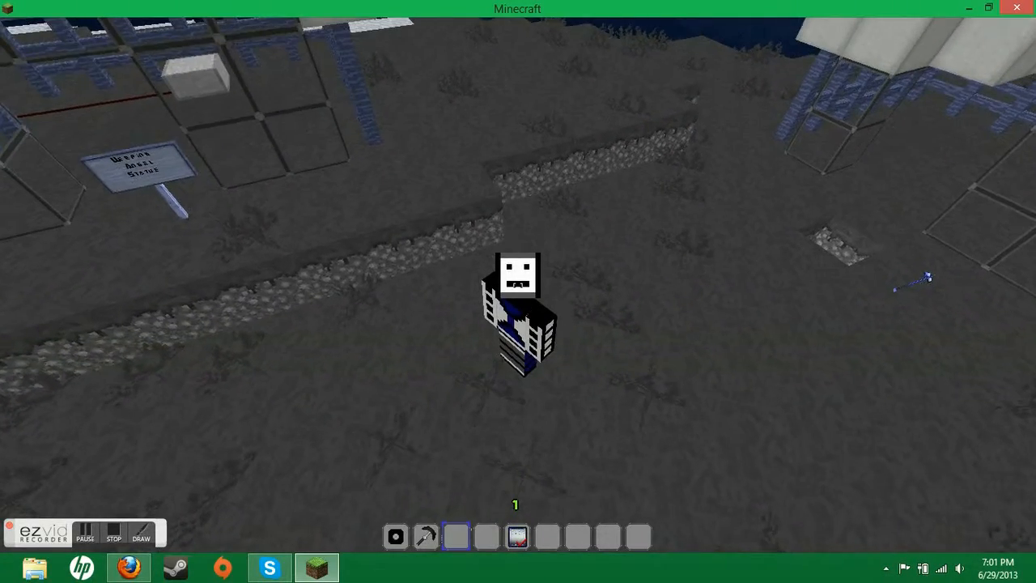
pyautogui.press('Escape')
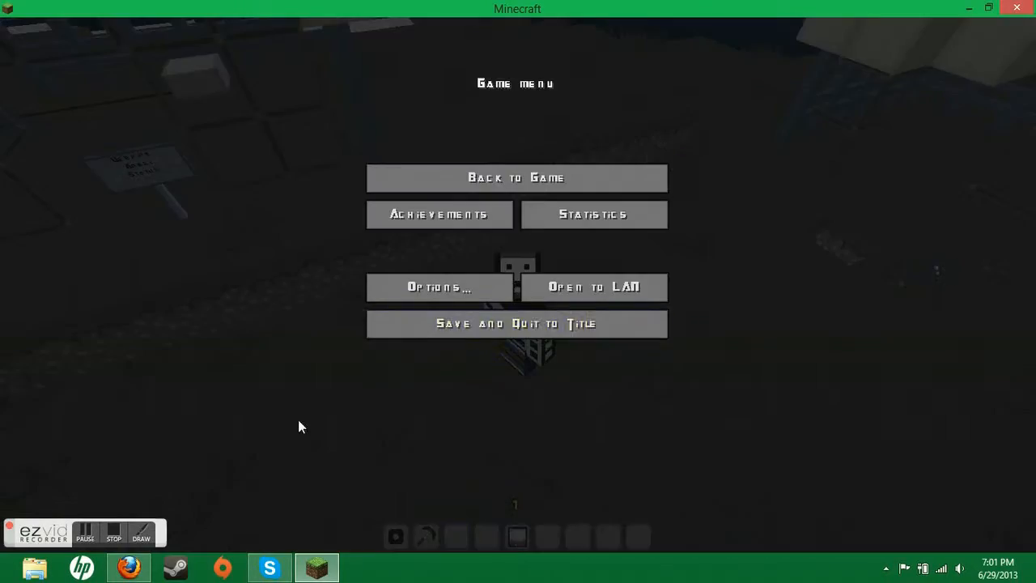